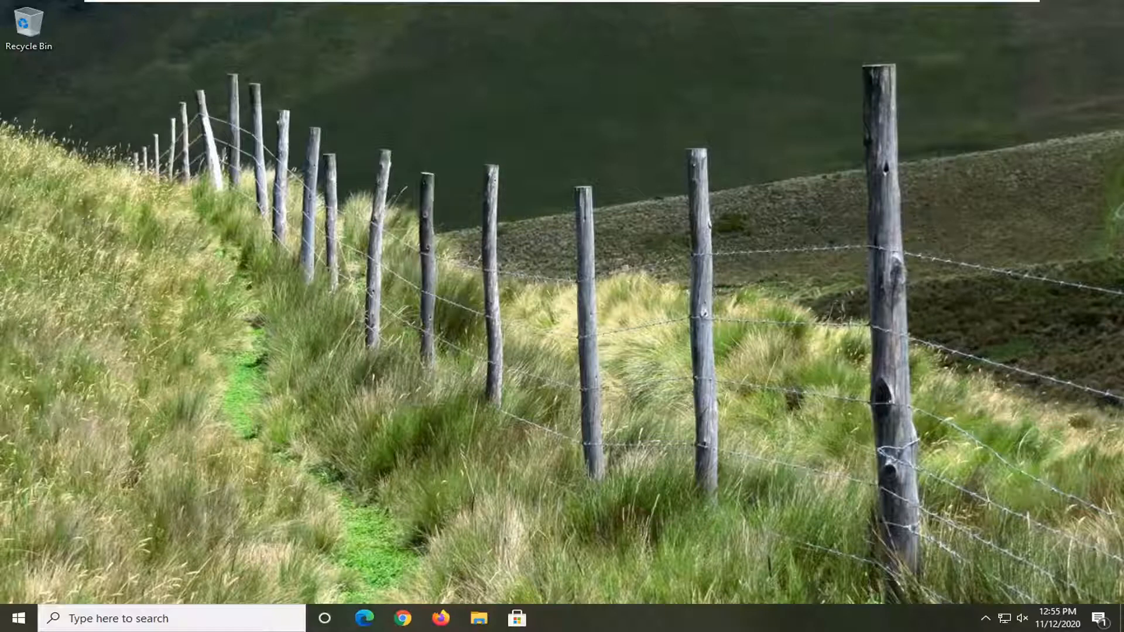
mouse_move(6, 593)
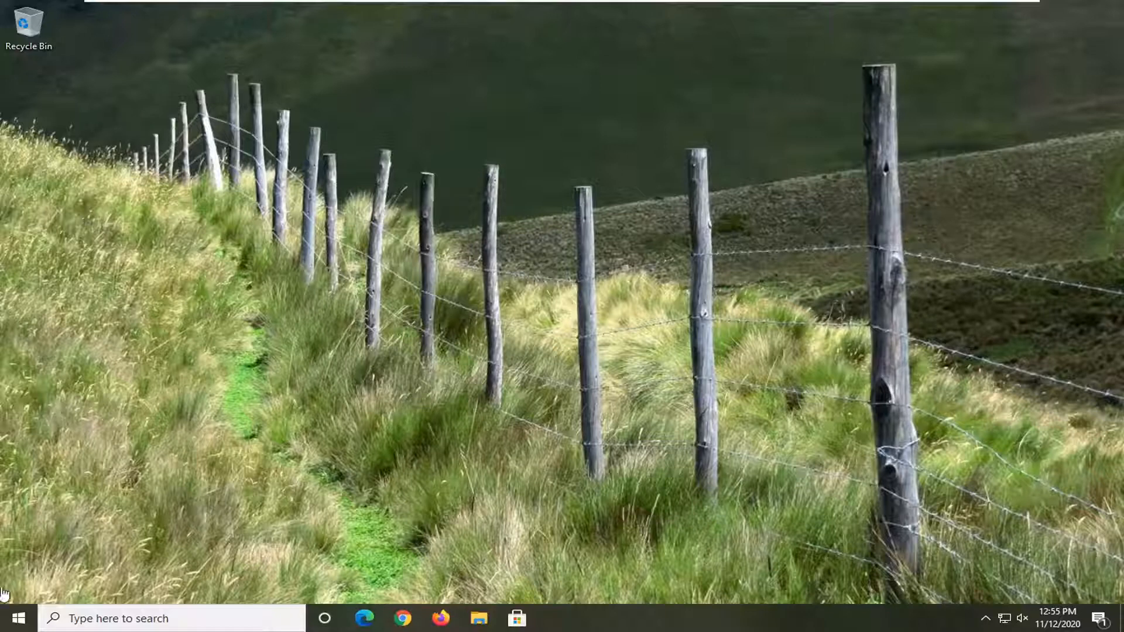
Step: Bring up the Start menu from the taskbar
click(14, 618)
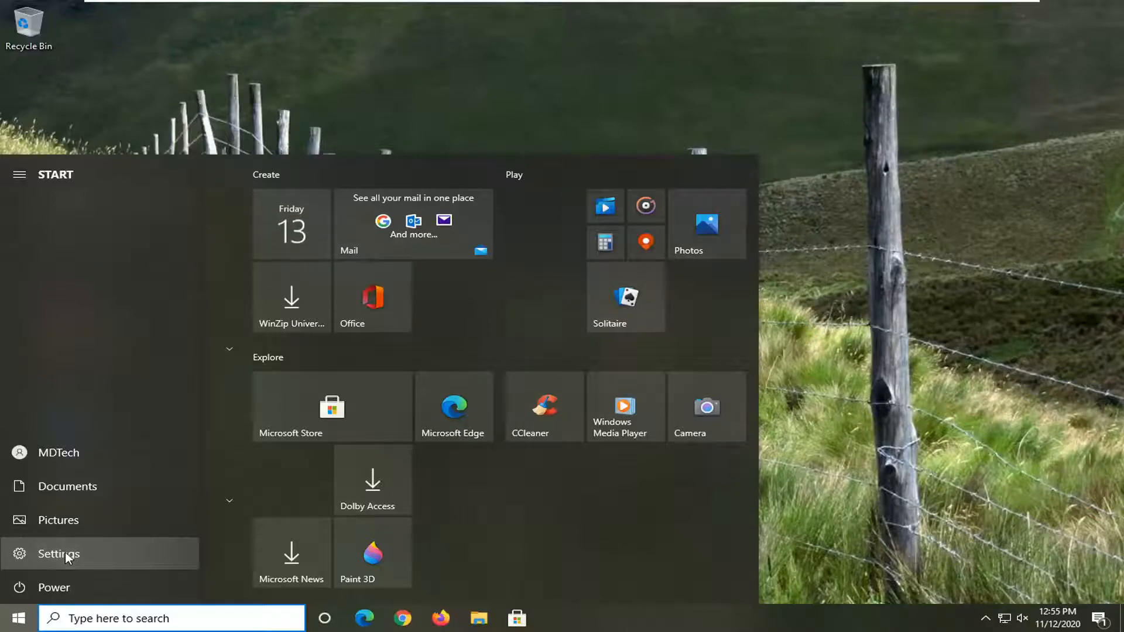
Step: Go to Settings > System > Sound and check the Input device list shows the High Definition Audio microphone
click(59, 554)
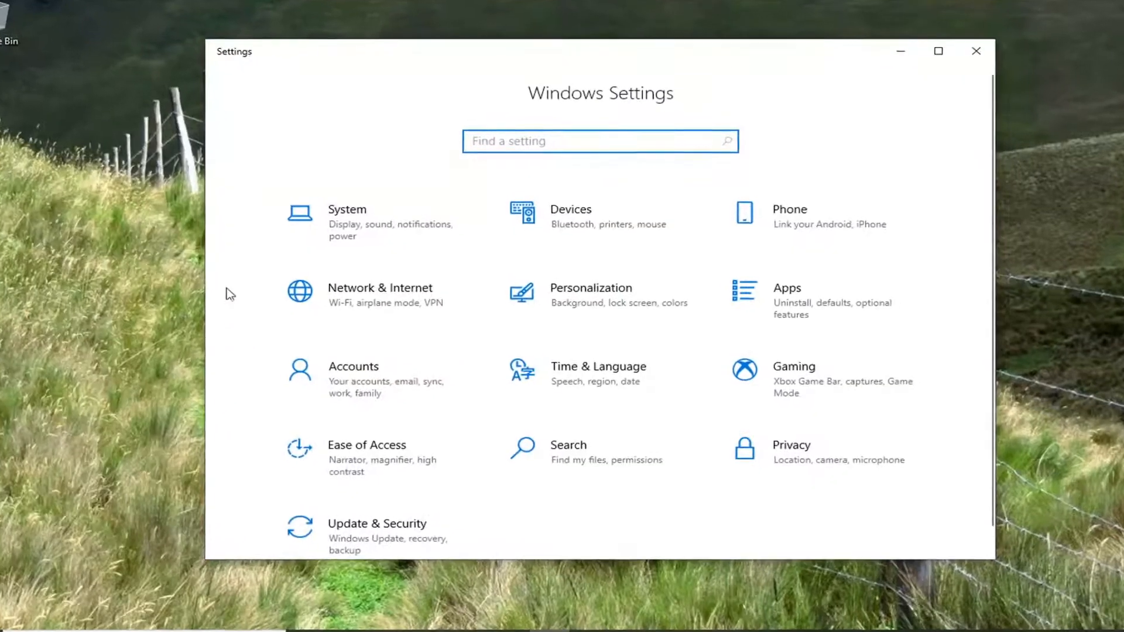
click(347, 216)
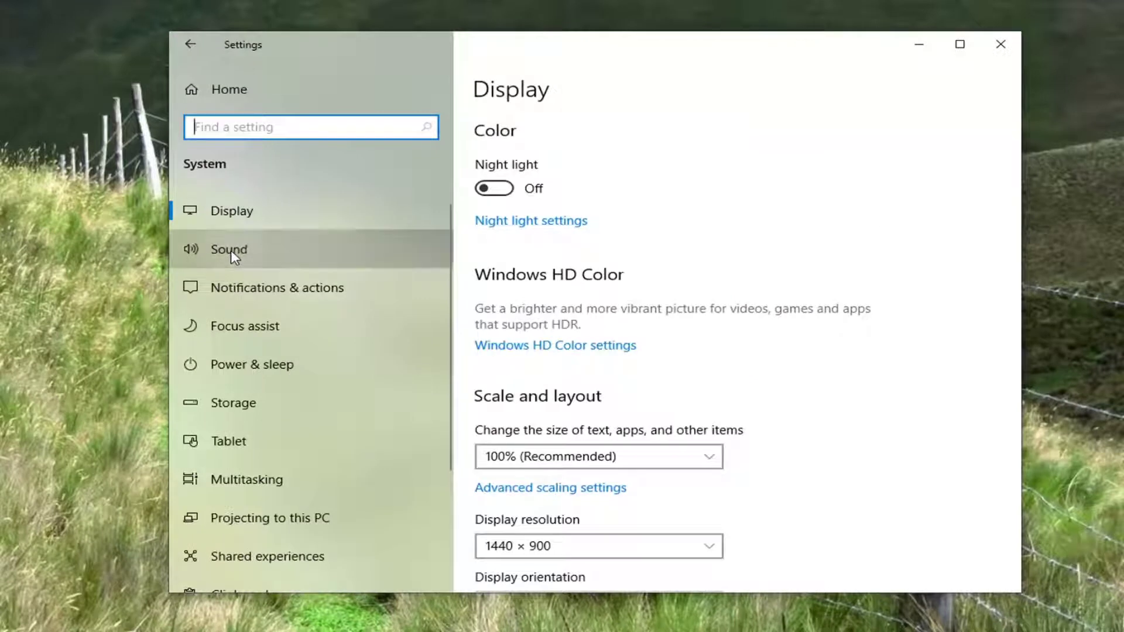
click(228, 249)
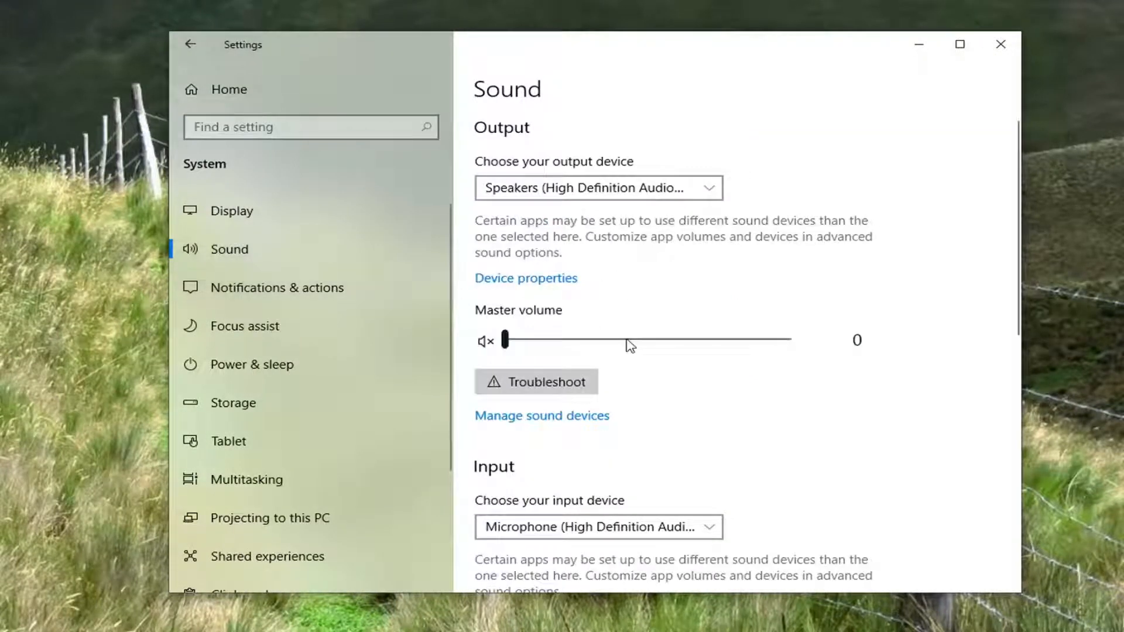
scroll(down, 3)
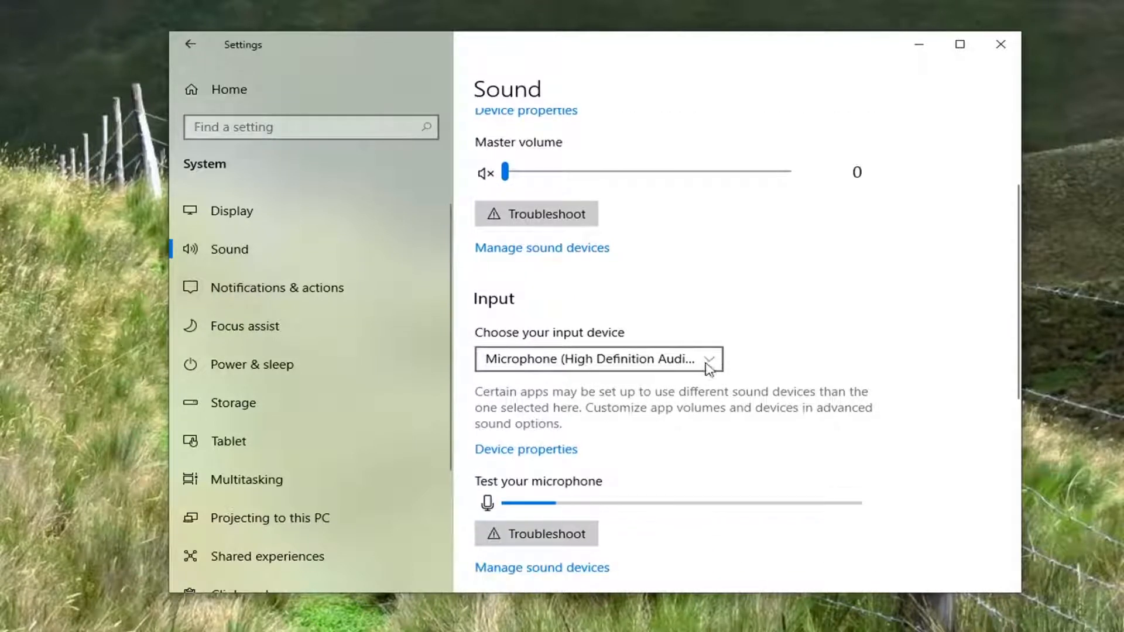
click(706, 359)
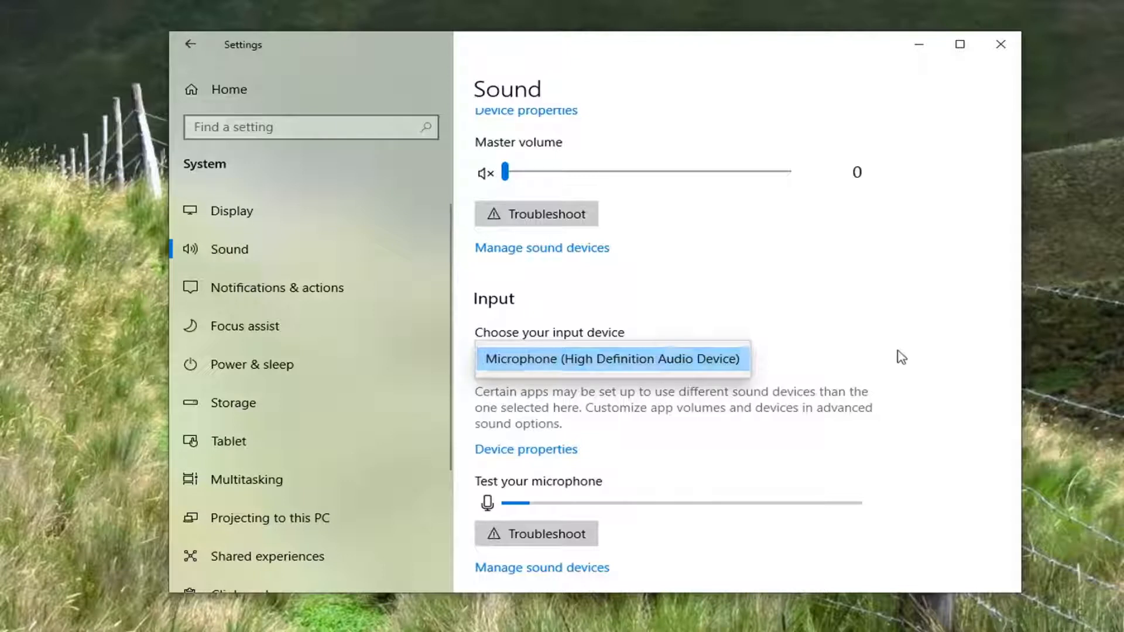
scroll(down, 3)
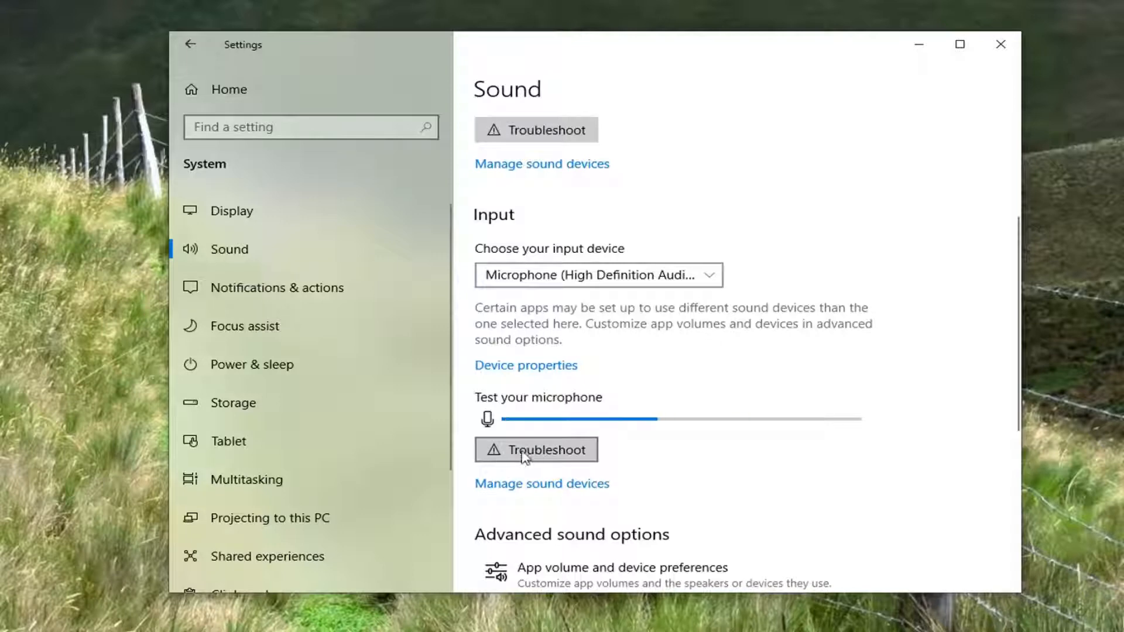
Step: Run the microphone troubleshooter, allow the audio scan reporting the device muted, then close Get Help
click(537, 449)
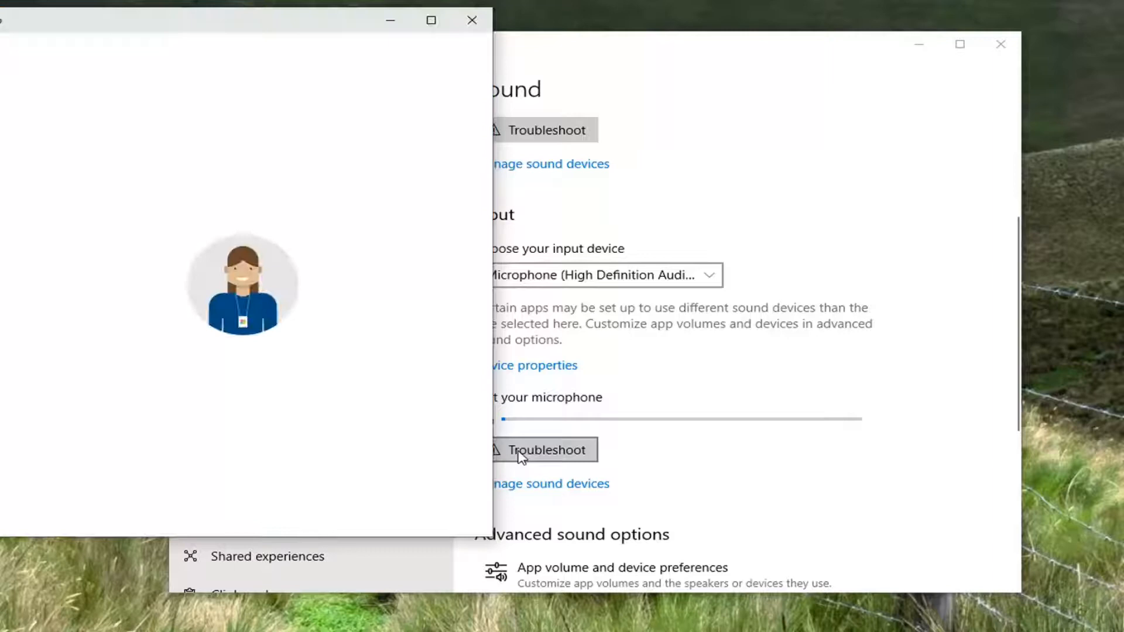
click(544, 450)
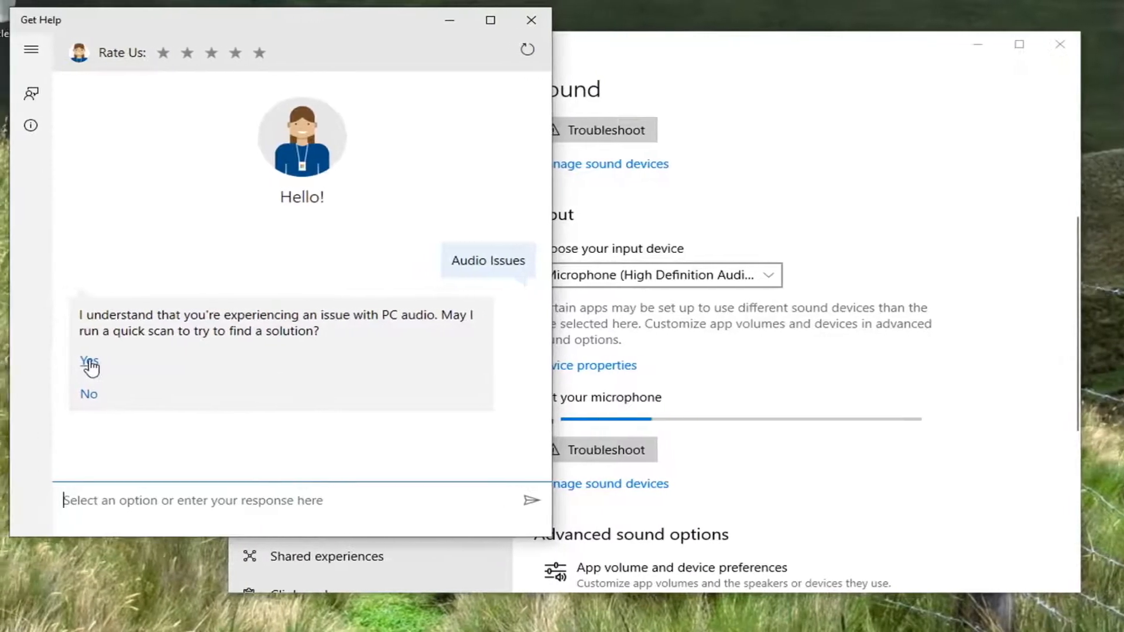
click(89, 360)
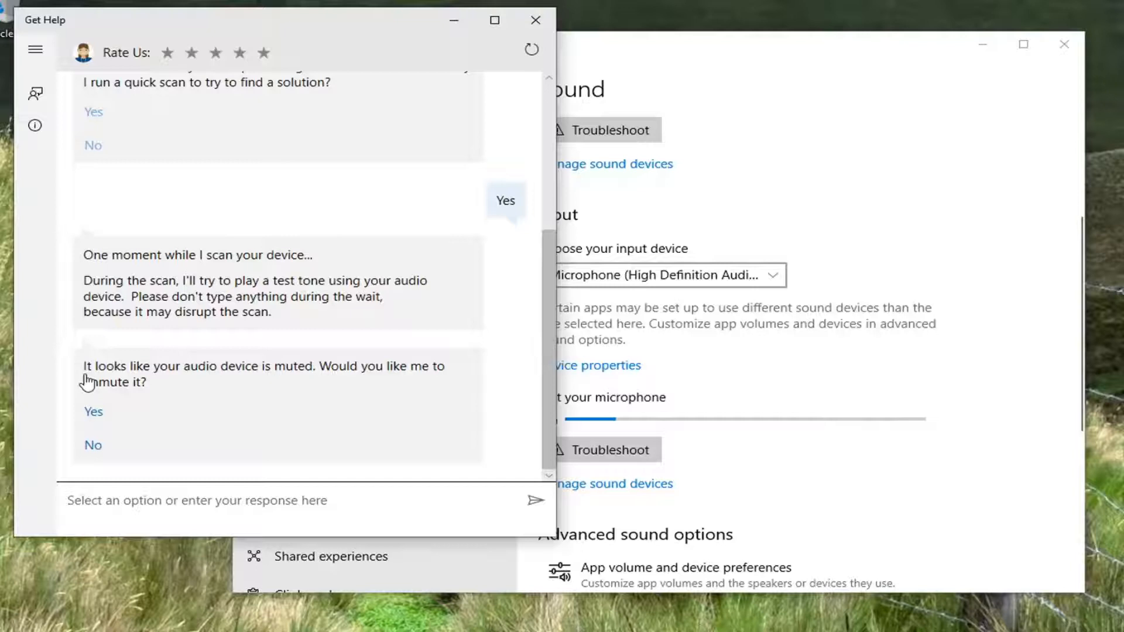
click(92, 445)
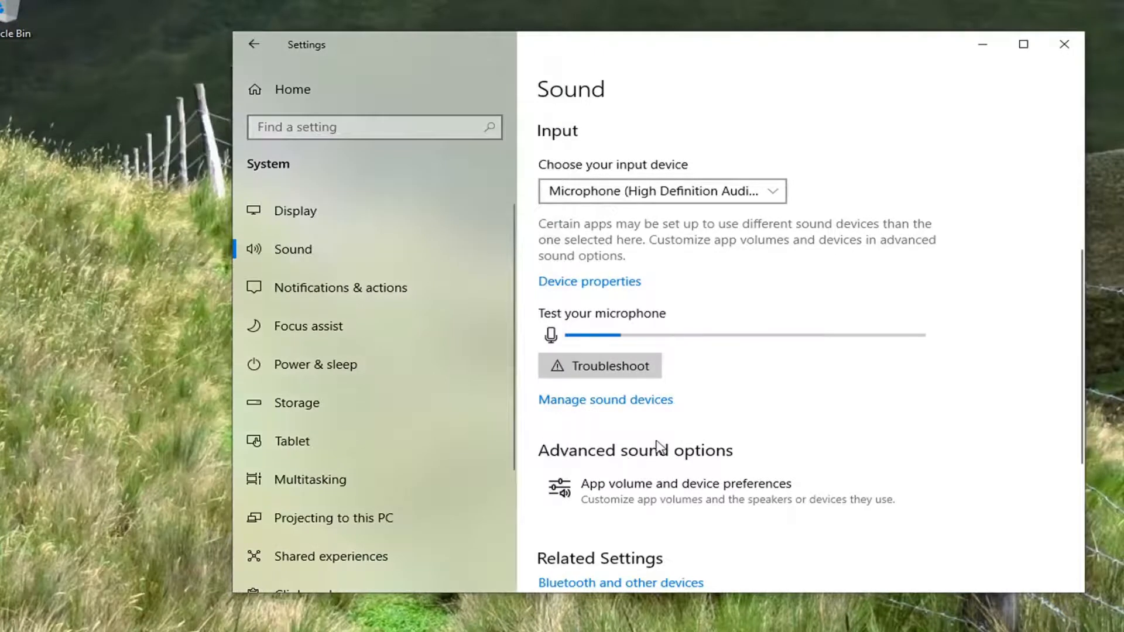
Step: Go to App volume and device preferences and keep Microphone selected as the Input device
scroll(down, 3)
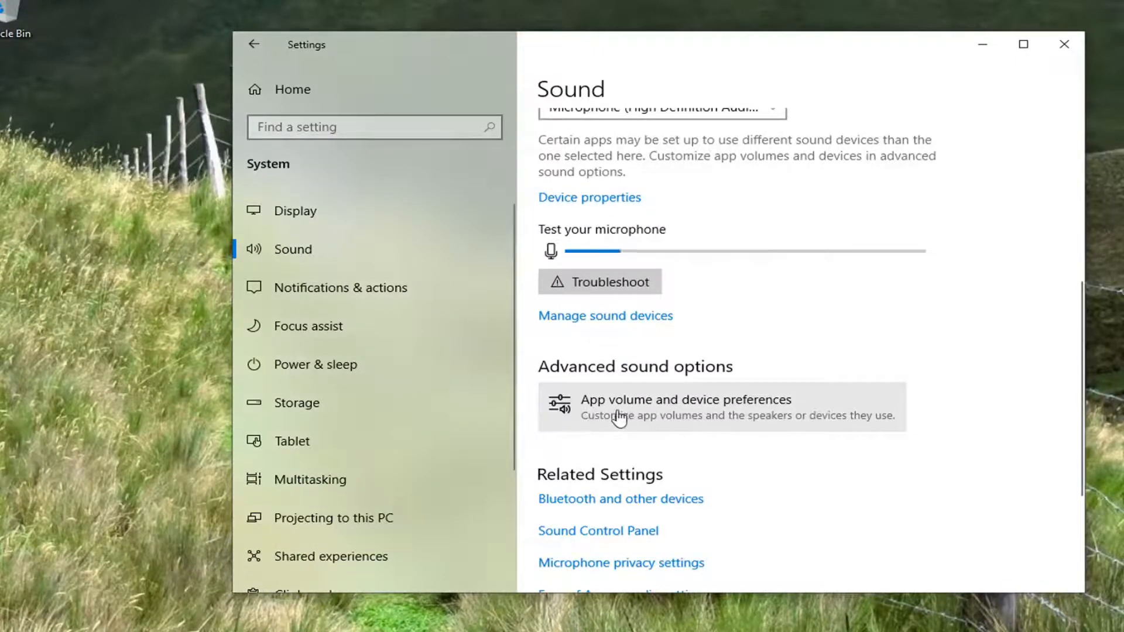
mouse_move(682, 422)
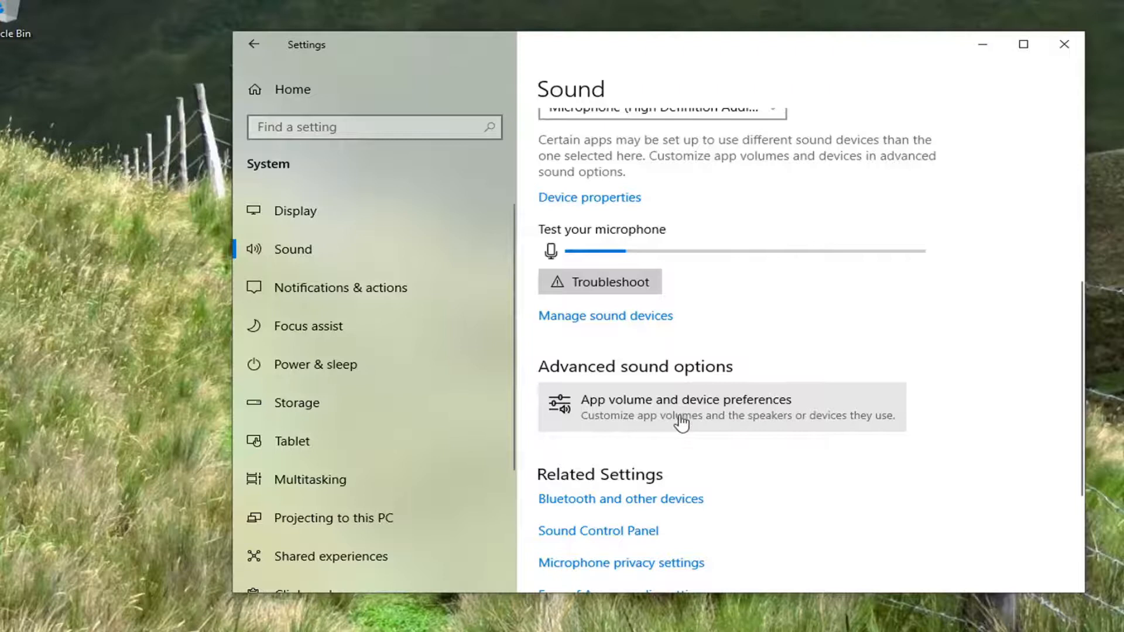
click(682, 407)
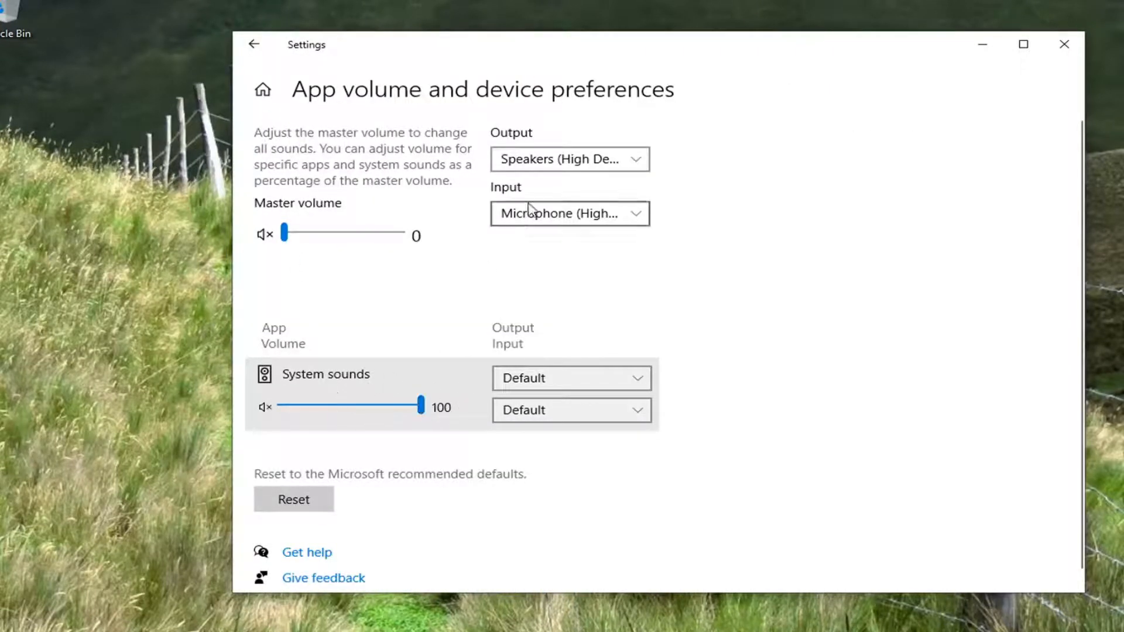
click(571, 213)
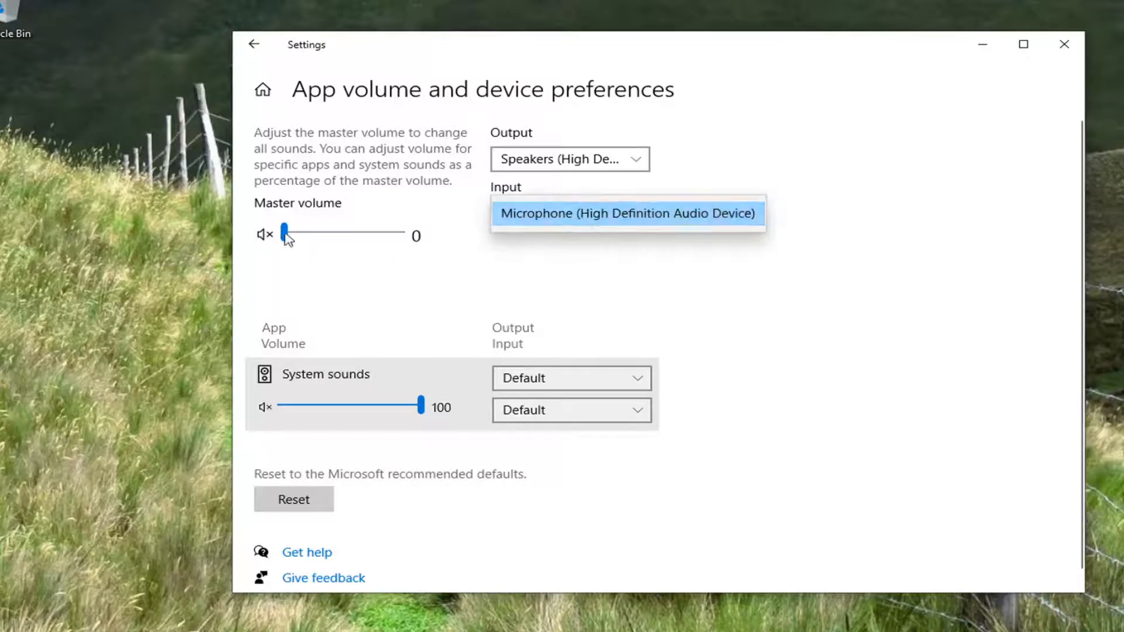
click(626, 213)
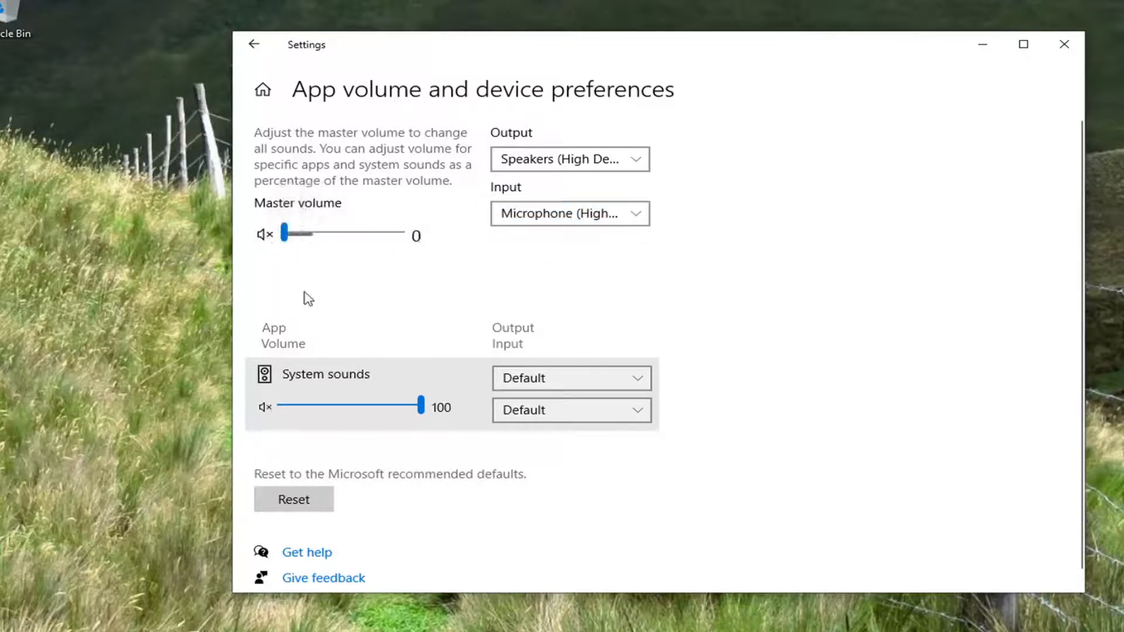